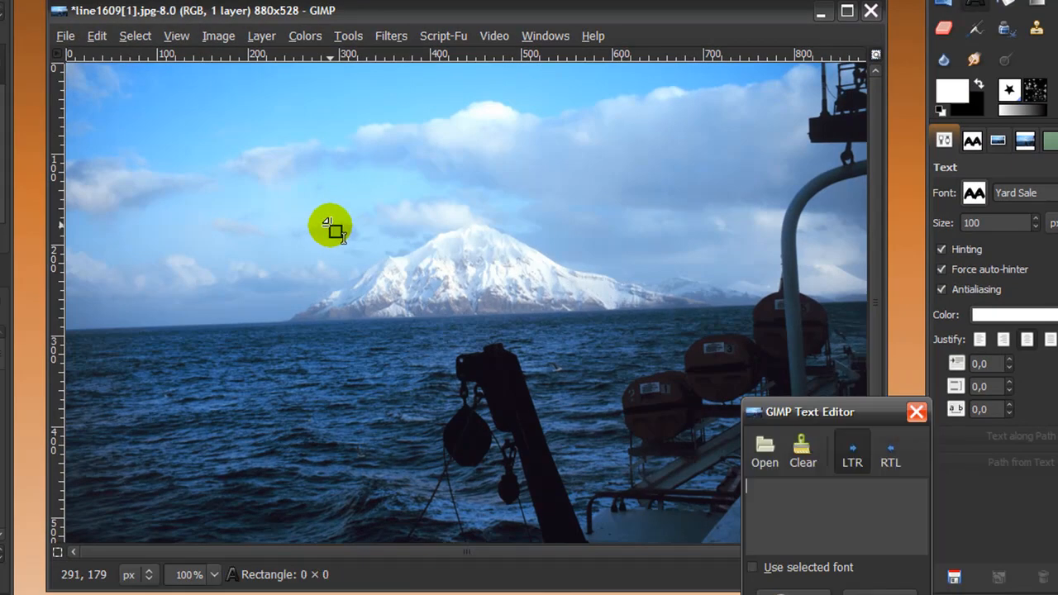
# Type 'see' and 'through' as two lines of text and centre it over the mountain.
pyautogui.write('see')
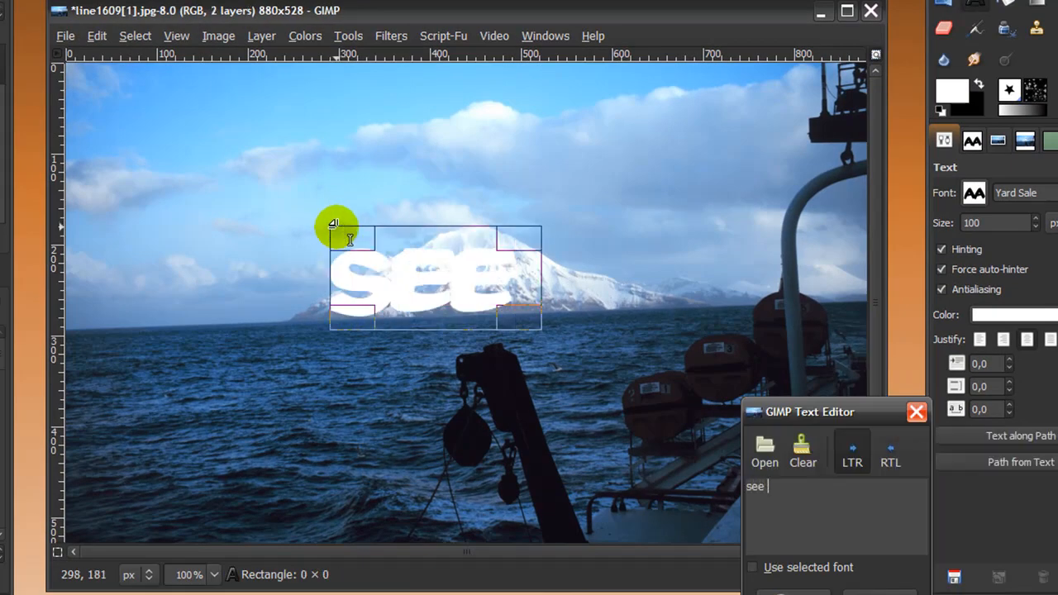
pyautogui.write('through')
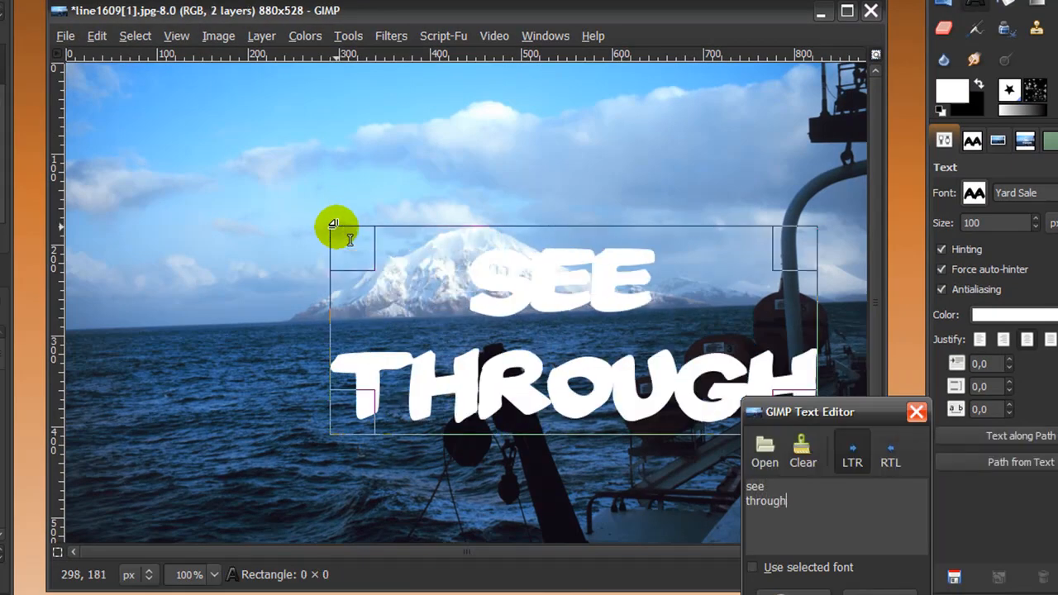
pyautogui.moveTo(334, 224); pyautogui.dragTo(433, 253)
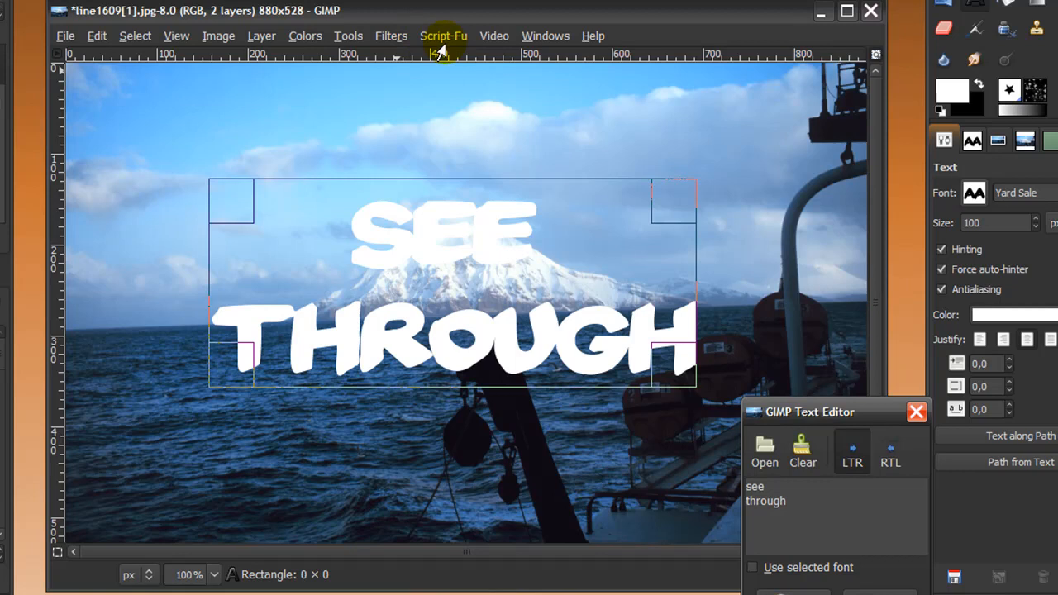
# Apply Script-Fu Bevel and Emboss to the text with Inner Bevel and default values.
pyautogui.click(443, 36)
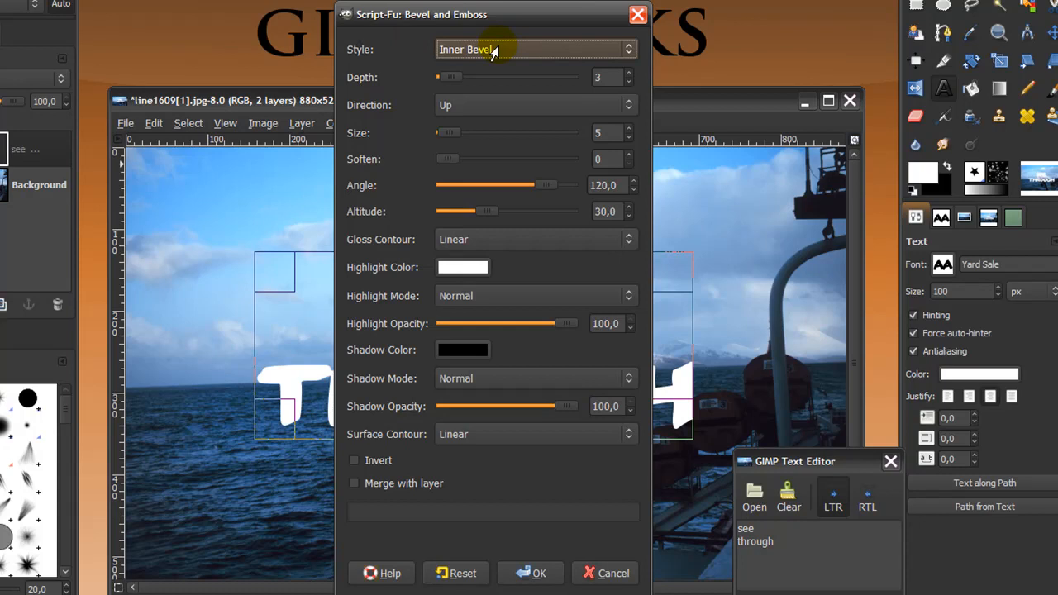
pyautogui.moveTo(492, 91)
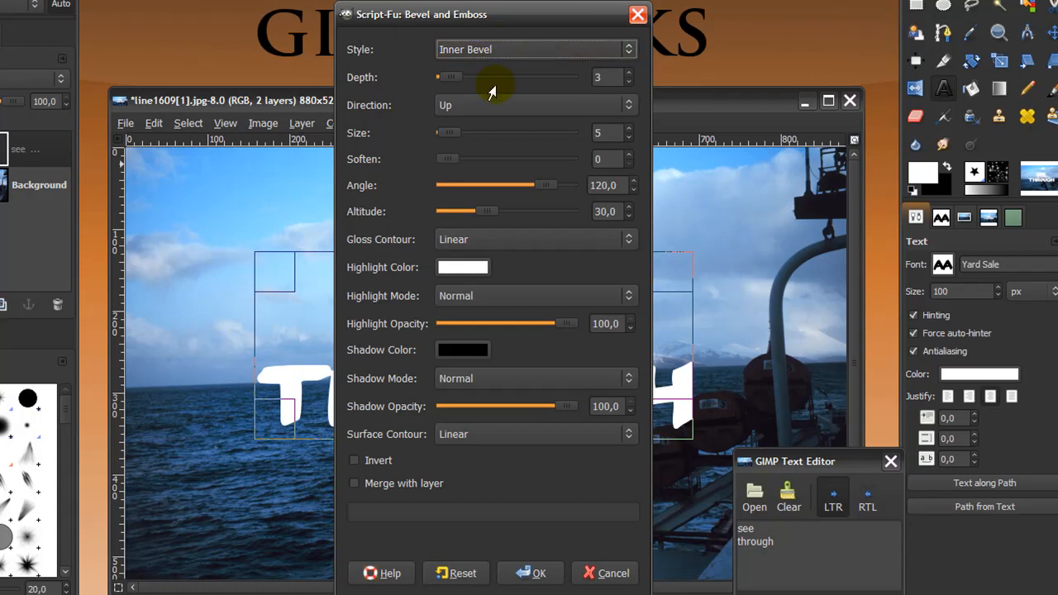
pyautogui.moveTo(395, 124)
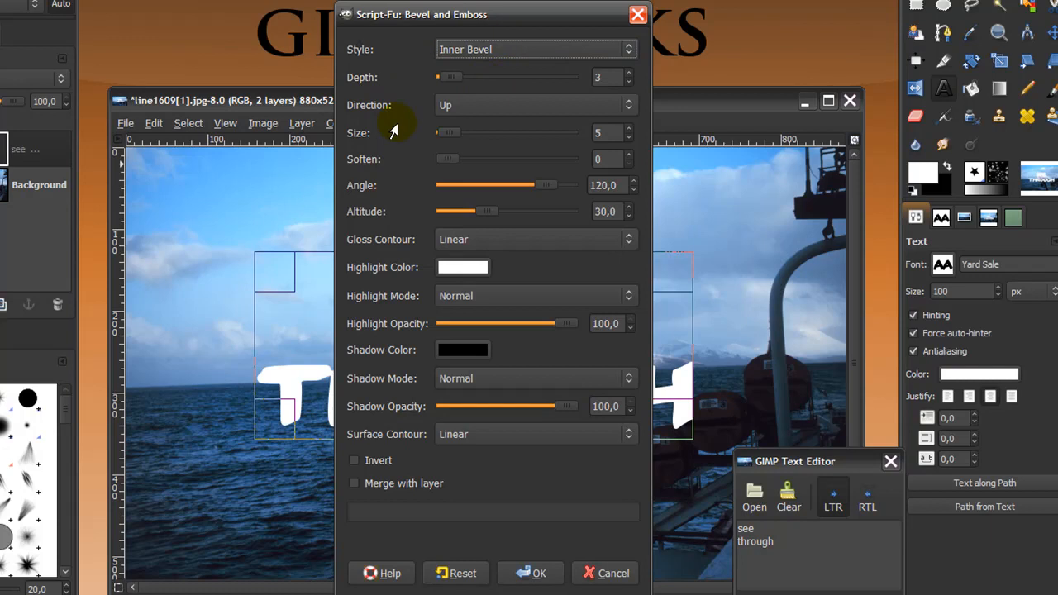
pyautogui.moveTo(443, 166)
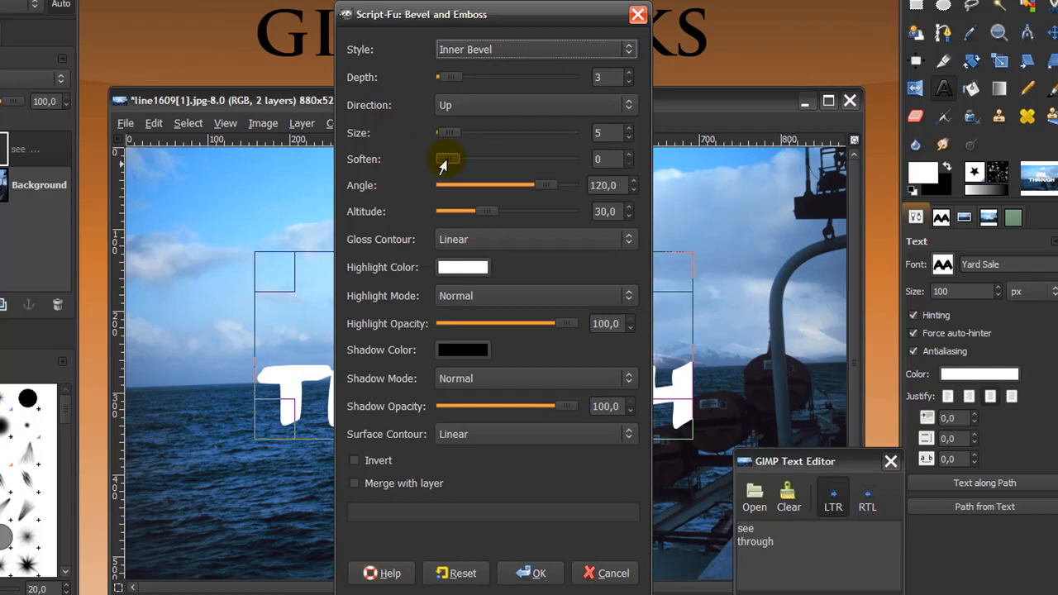
pyautogui.moveTo(518, 71)
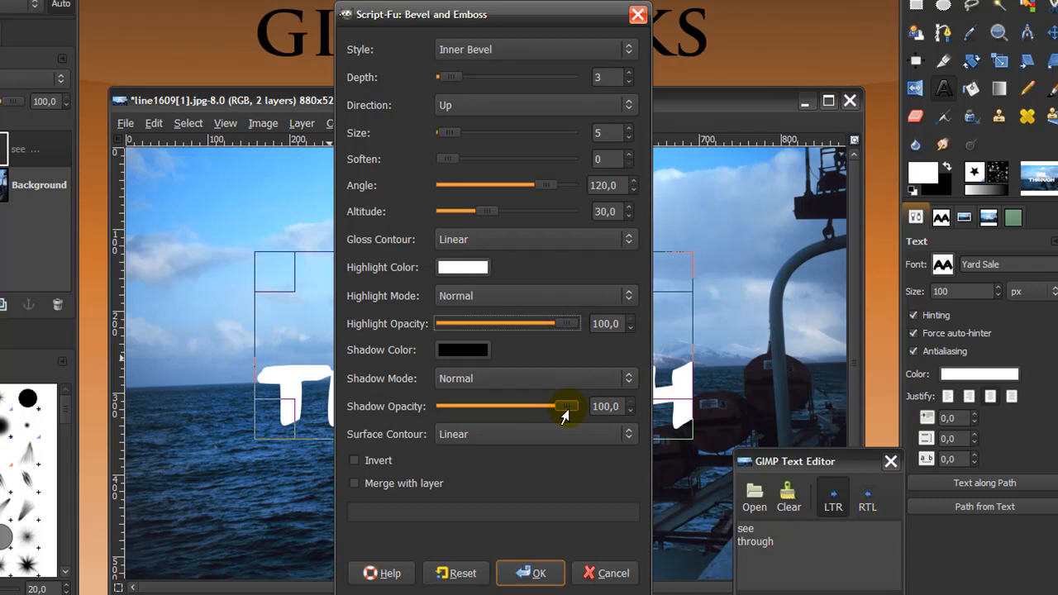
pyautogui.click(531, 573)
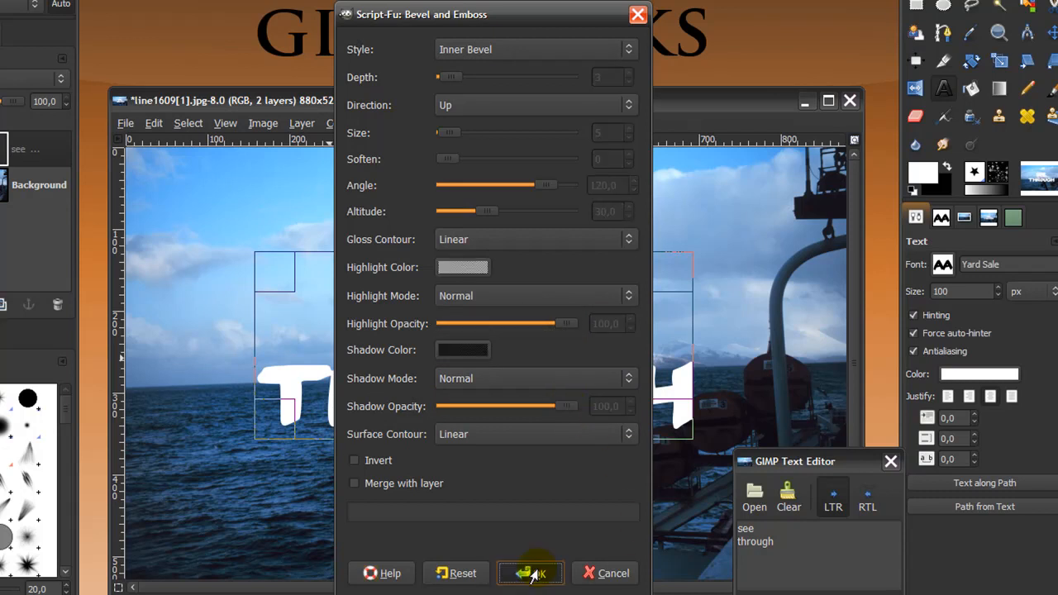
# Lower the SEE THROUGH text layer's opacity to about 10%.
pyautogui.click(530, 573)
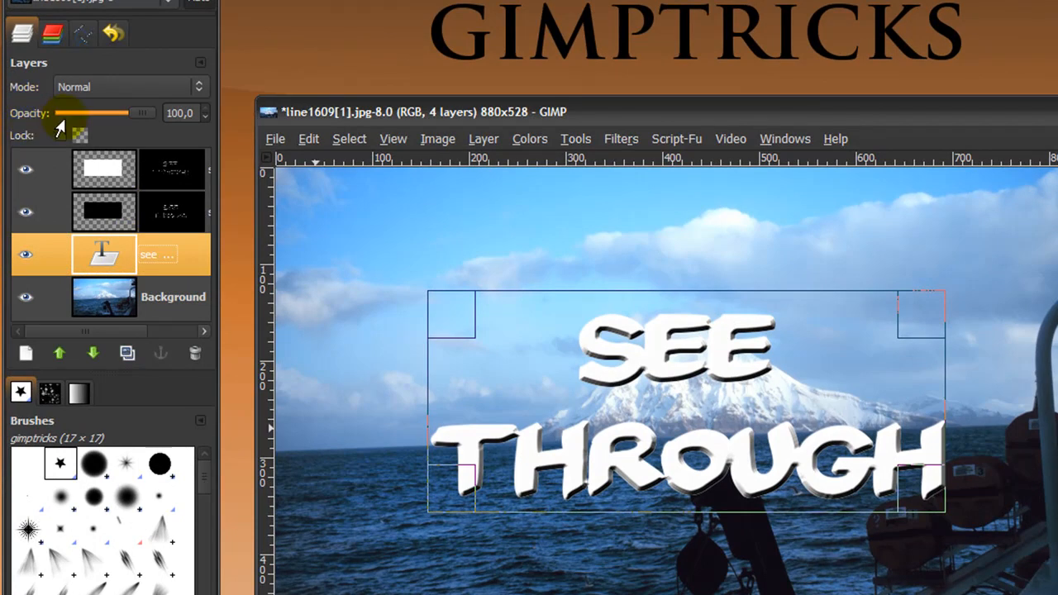
pyautogui.moveTo(129, 113); pyautogui.dragTo(115, 114)
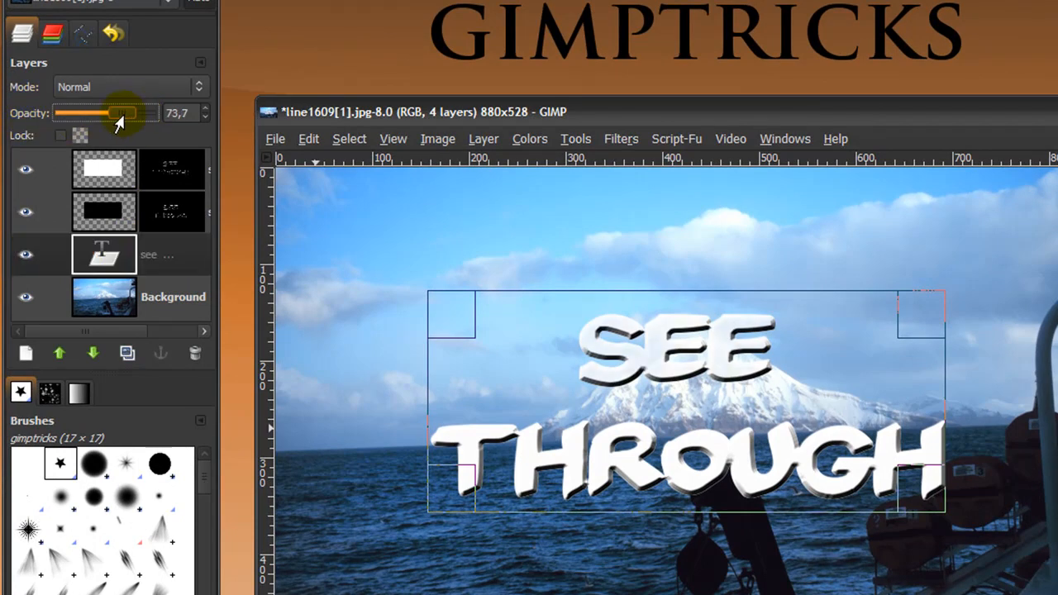
pyautogui.moveTo(120, 113); pyautogui.dragTo(66, 113)
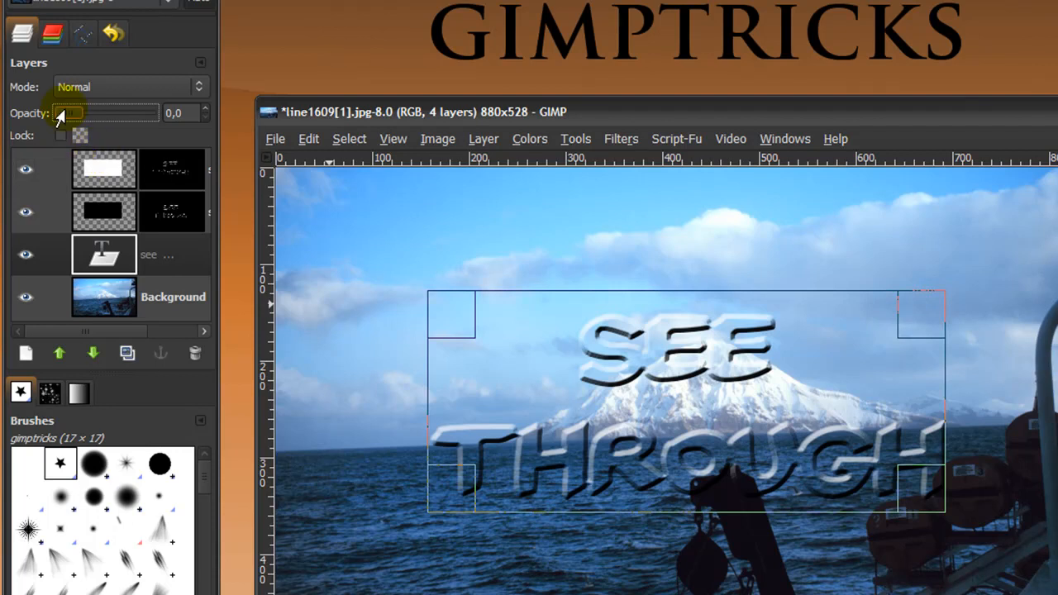
pyautogui.moveTo(62, 113); pyautogui.dragTo(70, 112)
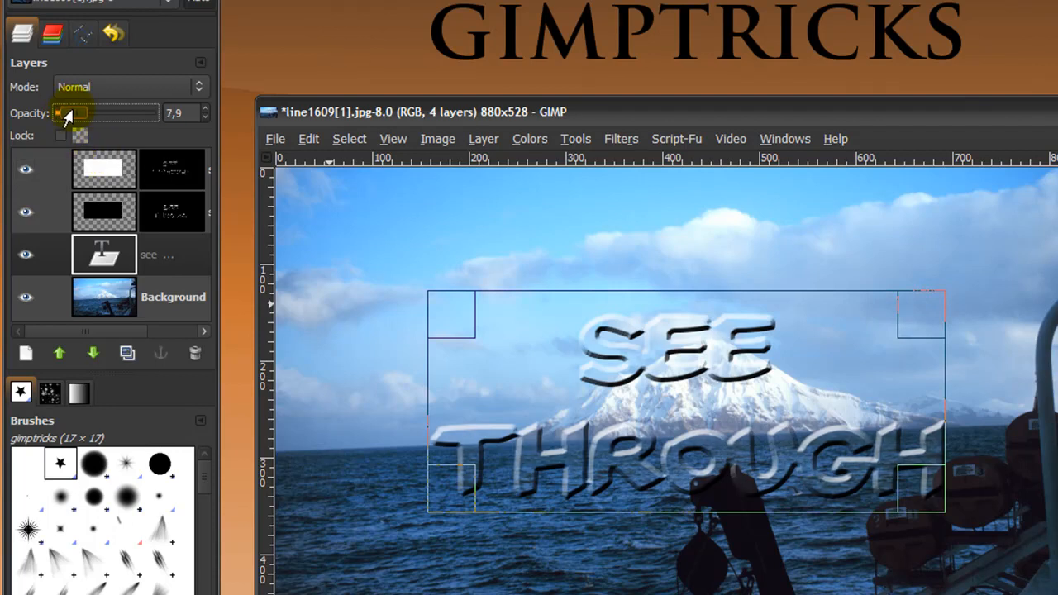
pyautogui.moveTo(71, 112); pyautogui.dragTo(83, 113)
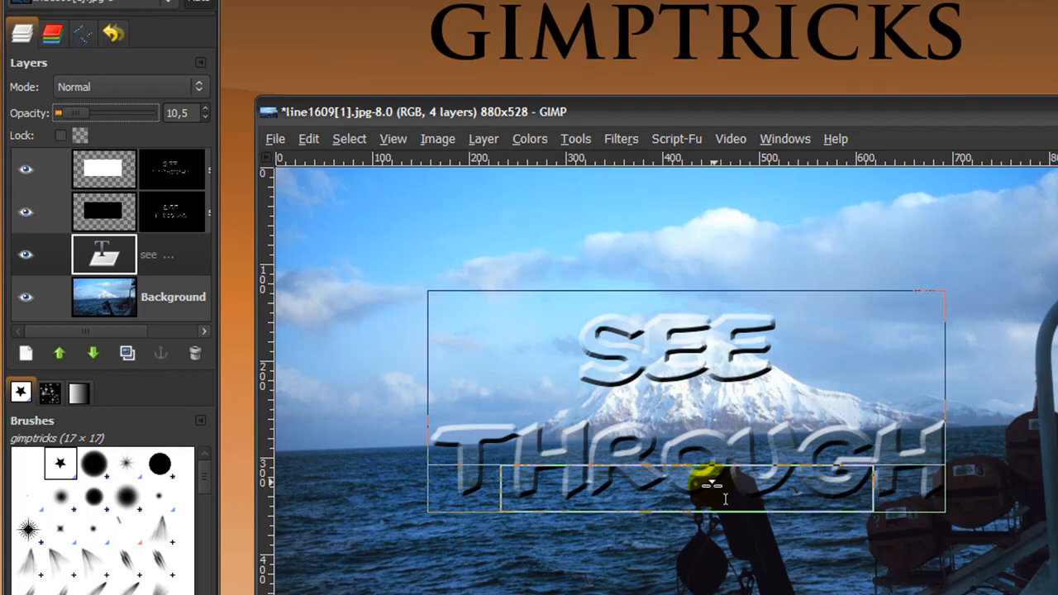